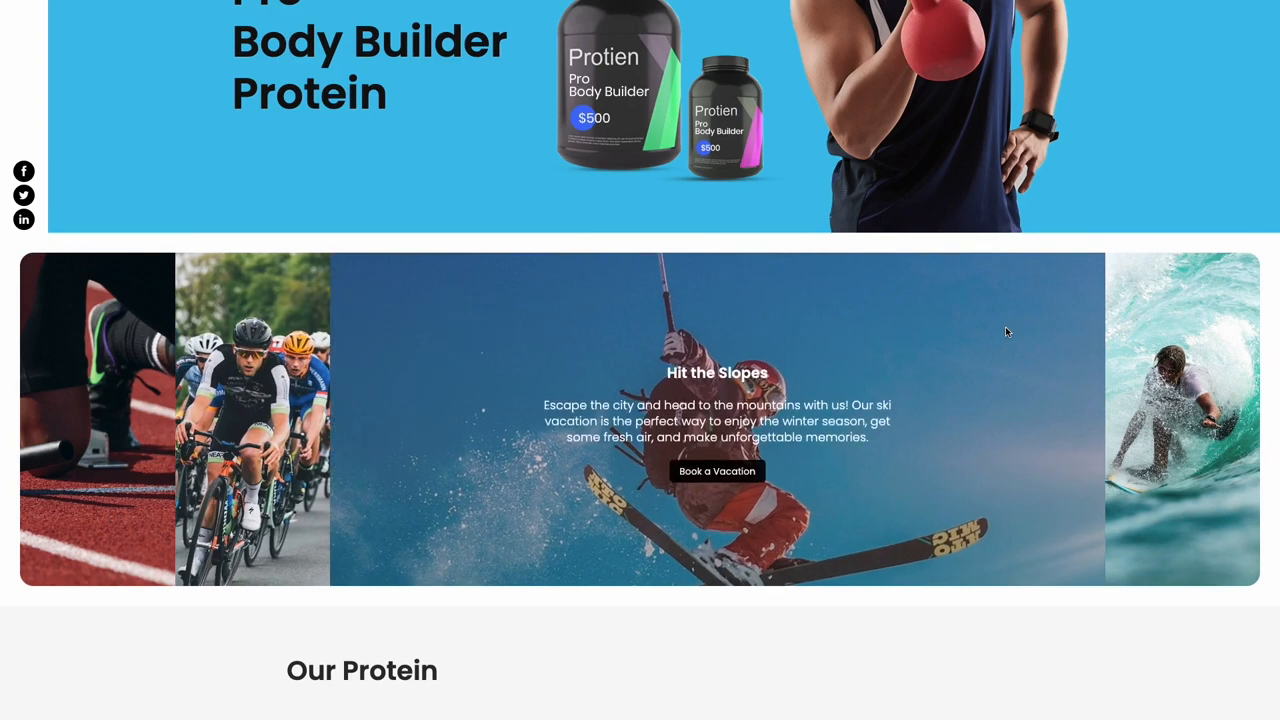
mouse_move(717, 471)
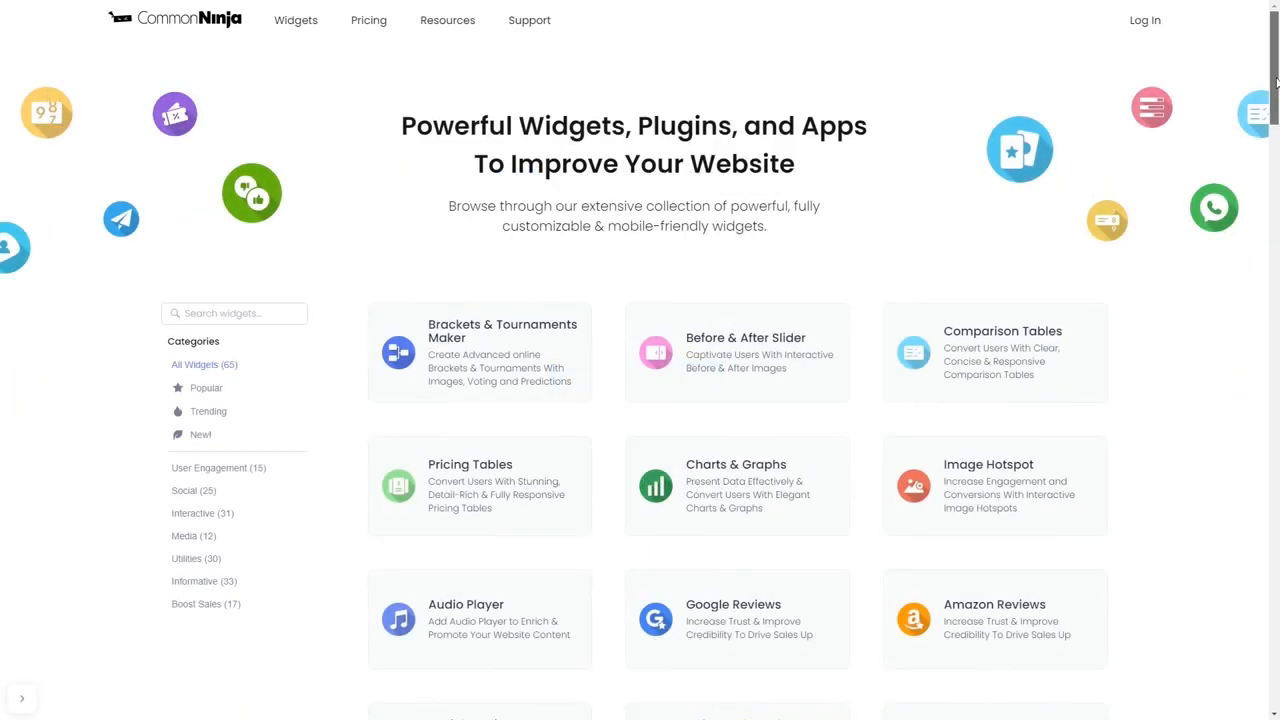
Step: Create a new Image Accordion widget, opening 'My Accordion' in the editor
scroll("down", 3)
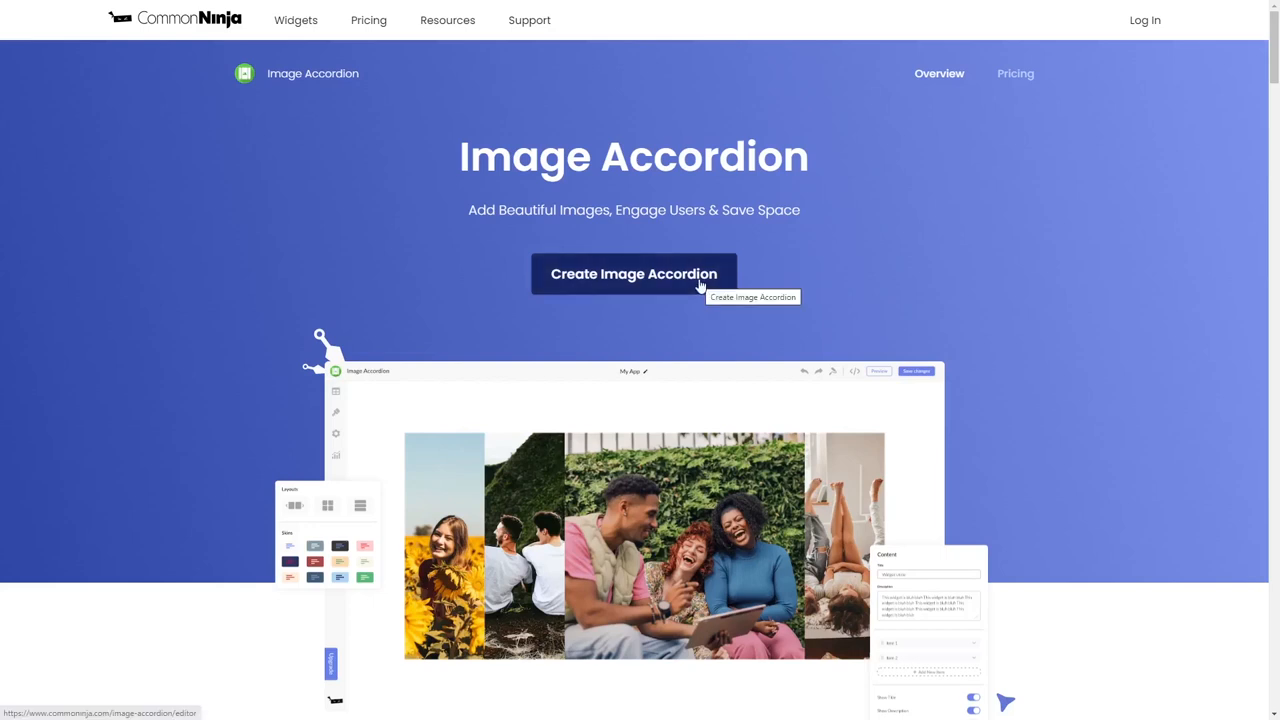
left_click(633, 274)
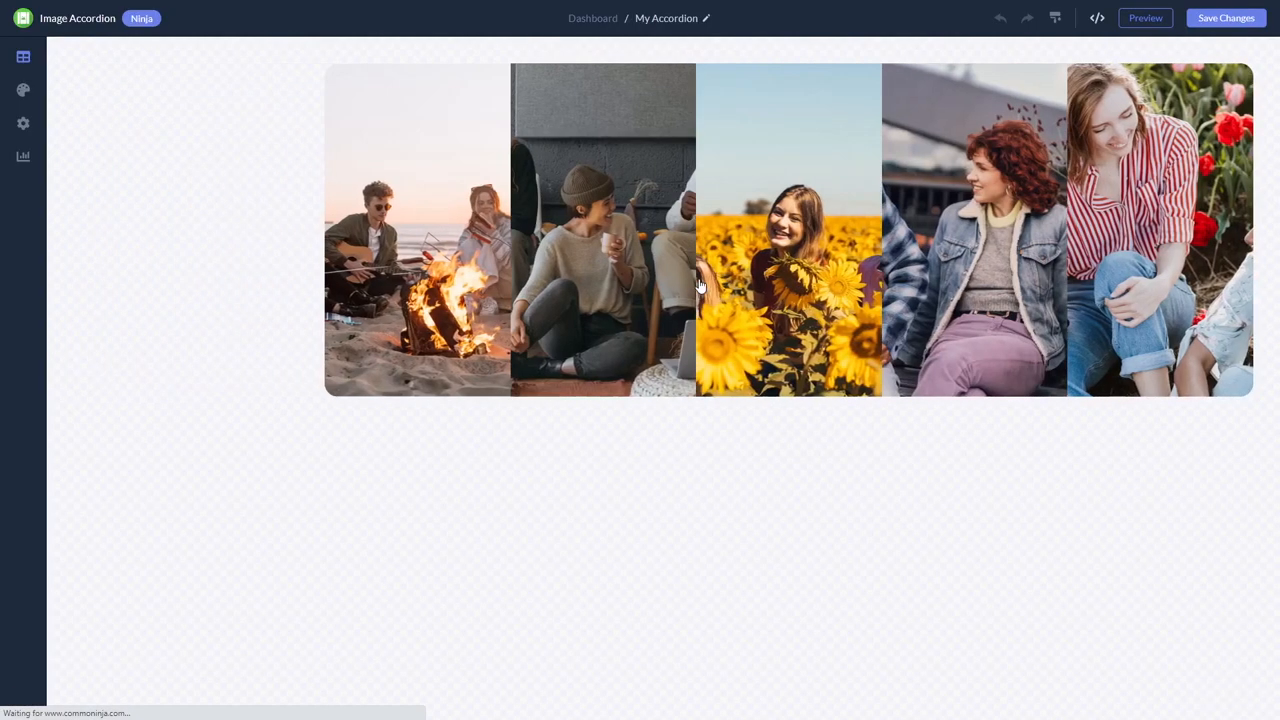
Step: Show the accordion's image list and expand the first item's caption, description and link
left_click(23, 56)
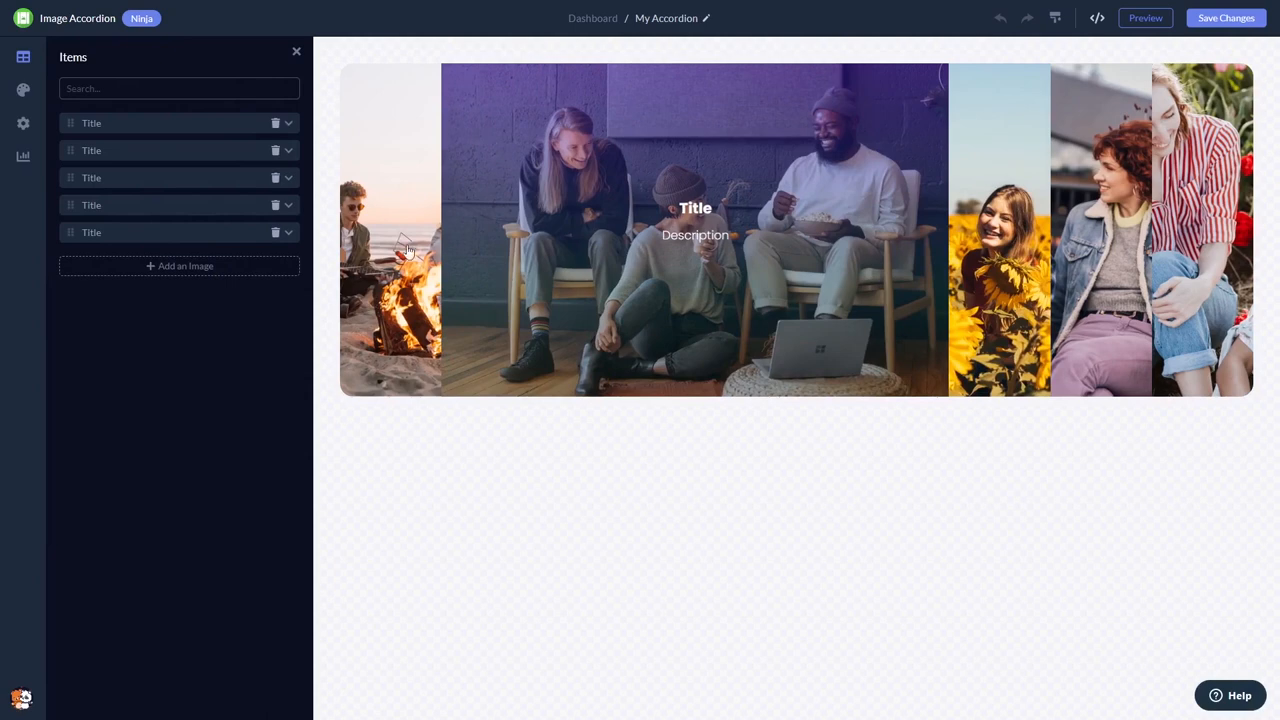
left_click(91, 122)
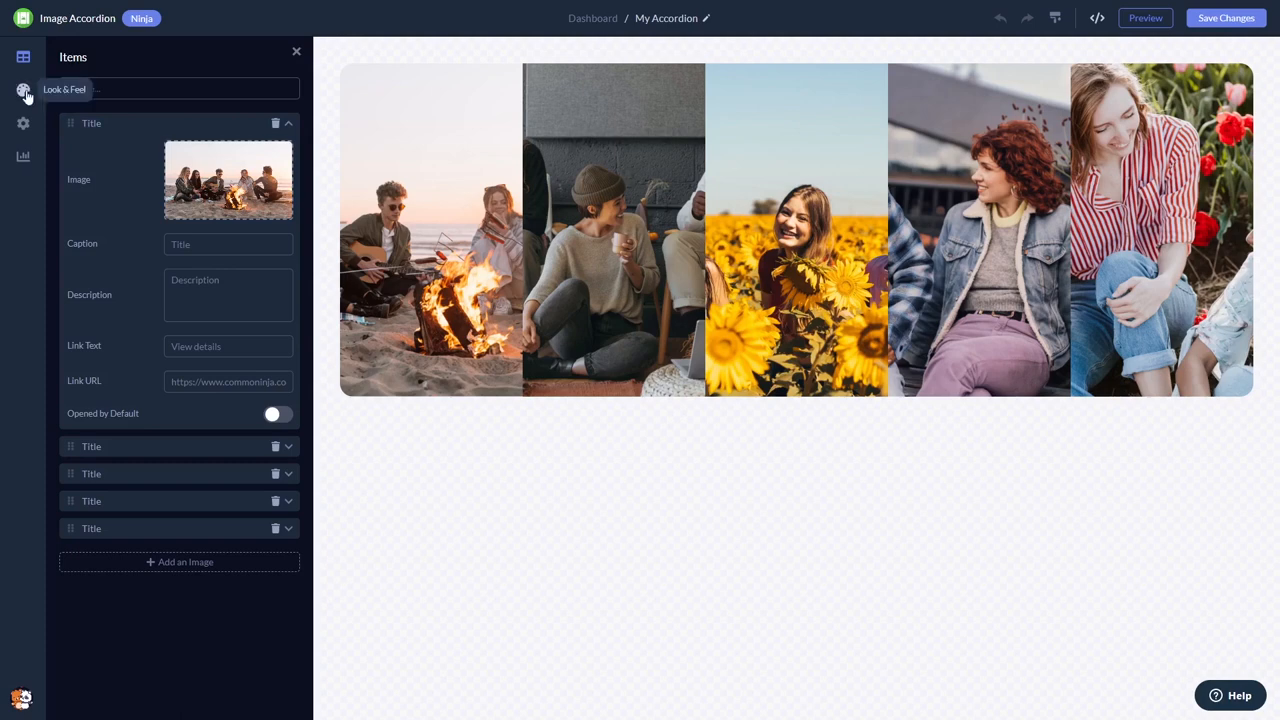
Step: In Look & Feel, lower the accordion height, remove the corner rounding and adjust the image gap
left_click(23, 90)
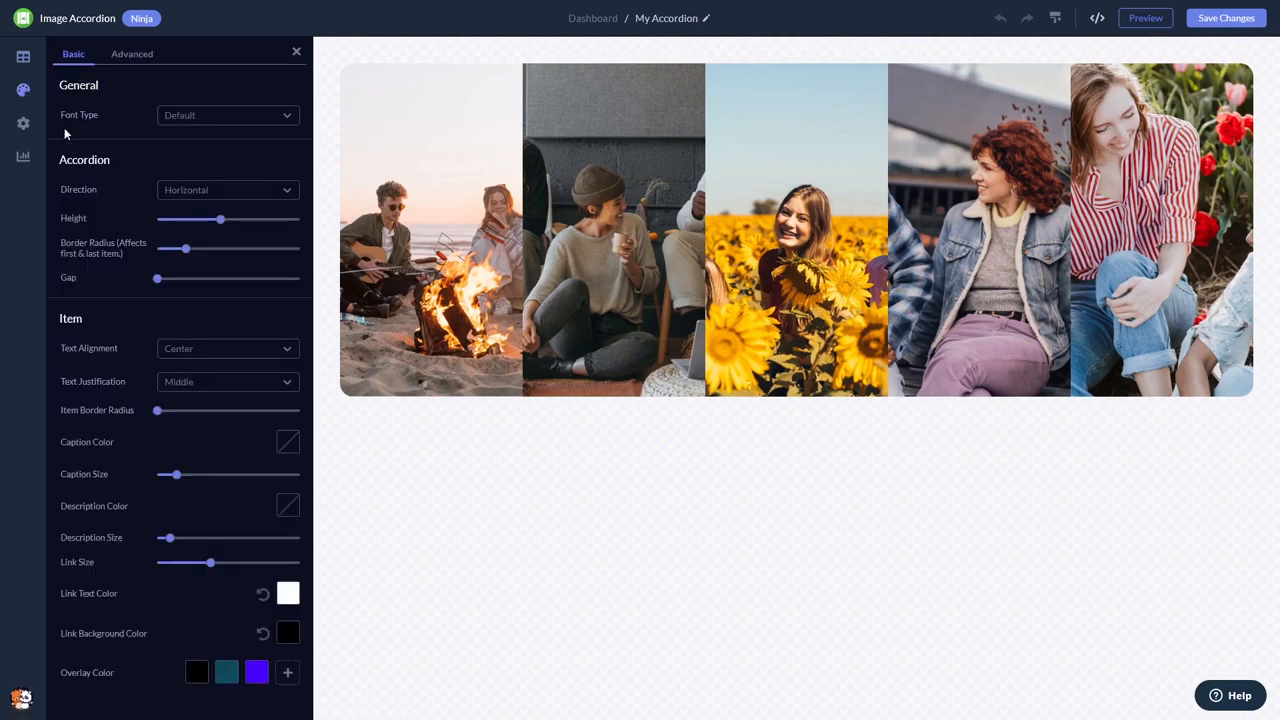
left_click_drag(220, 218, 195, 218)
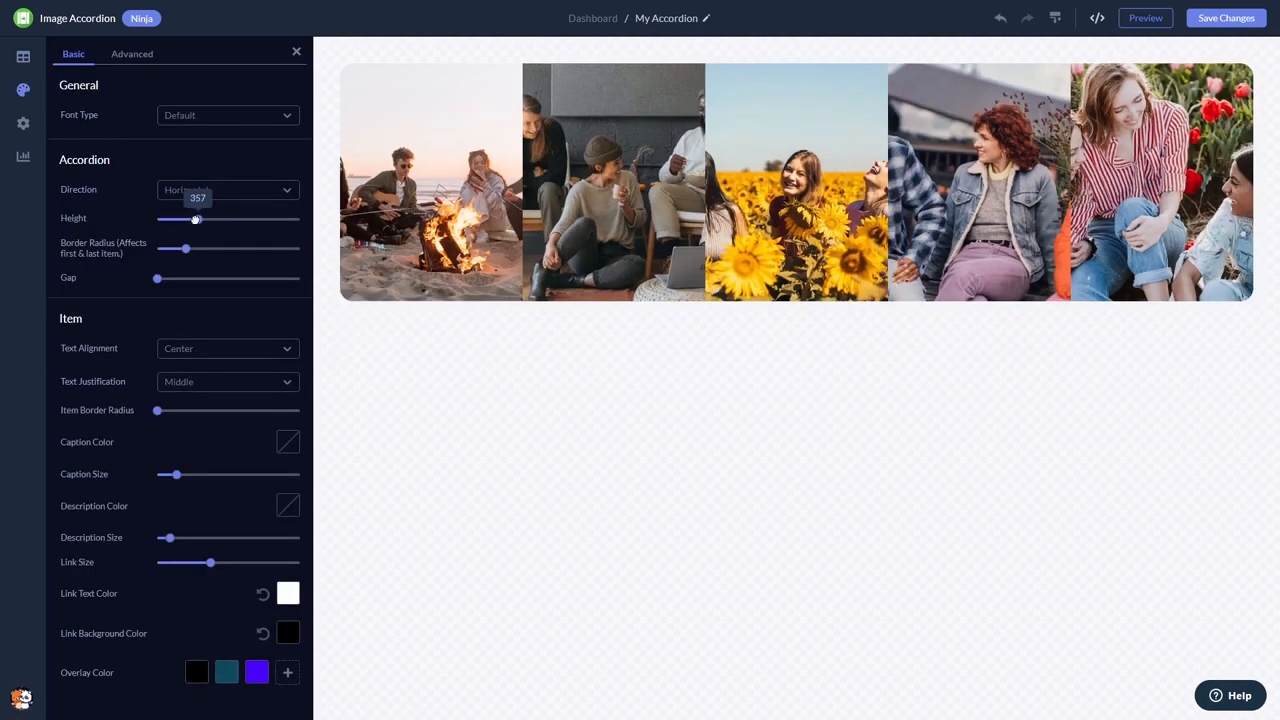
left_click_drag(196, 218, 207, 218)
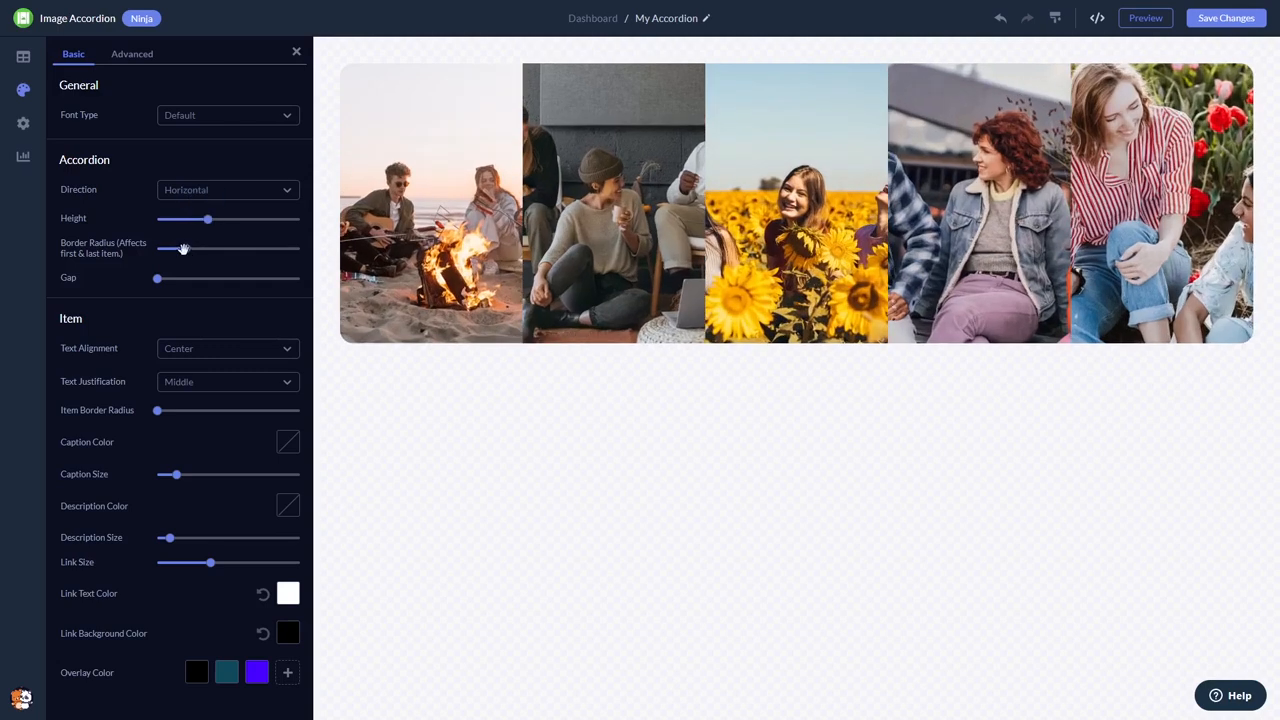
left_click_drag(183, 248, 164, 248)
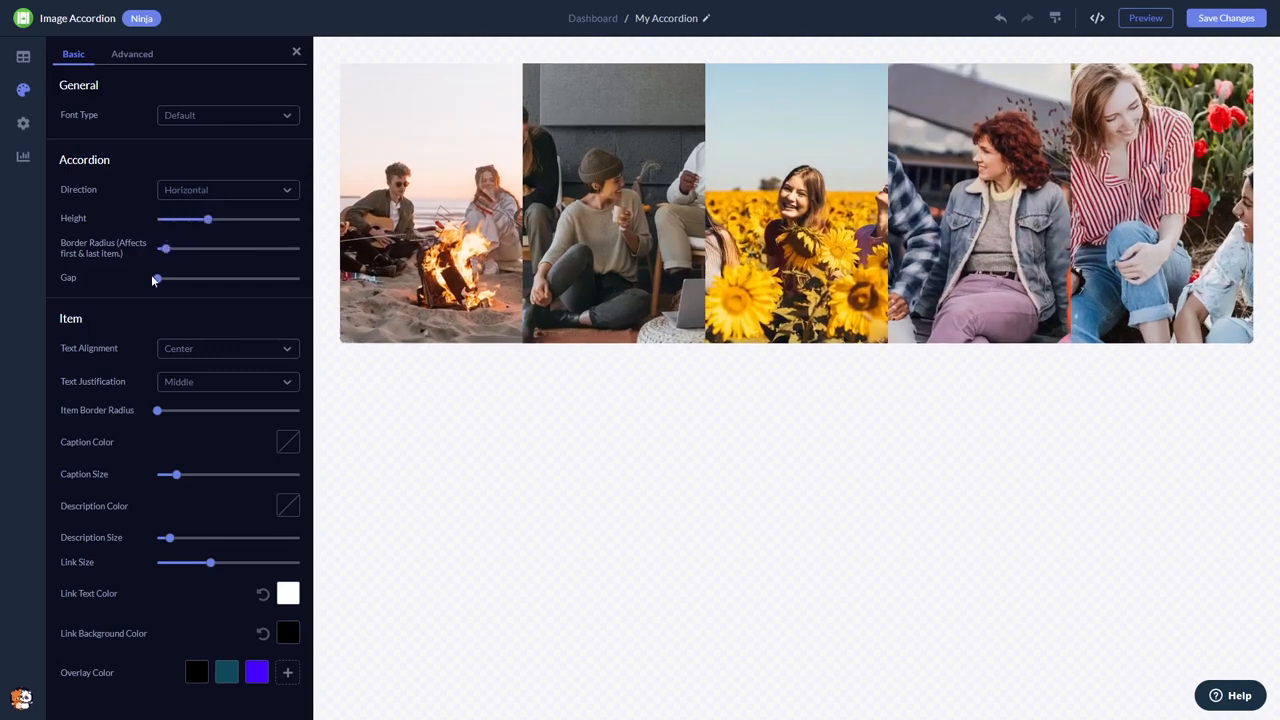
left_click_drag(154, 278, 154, 278)
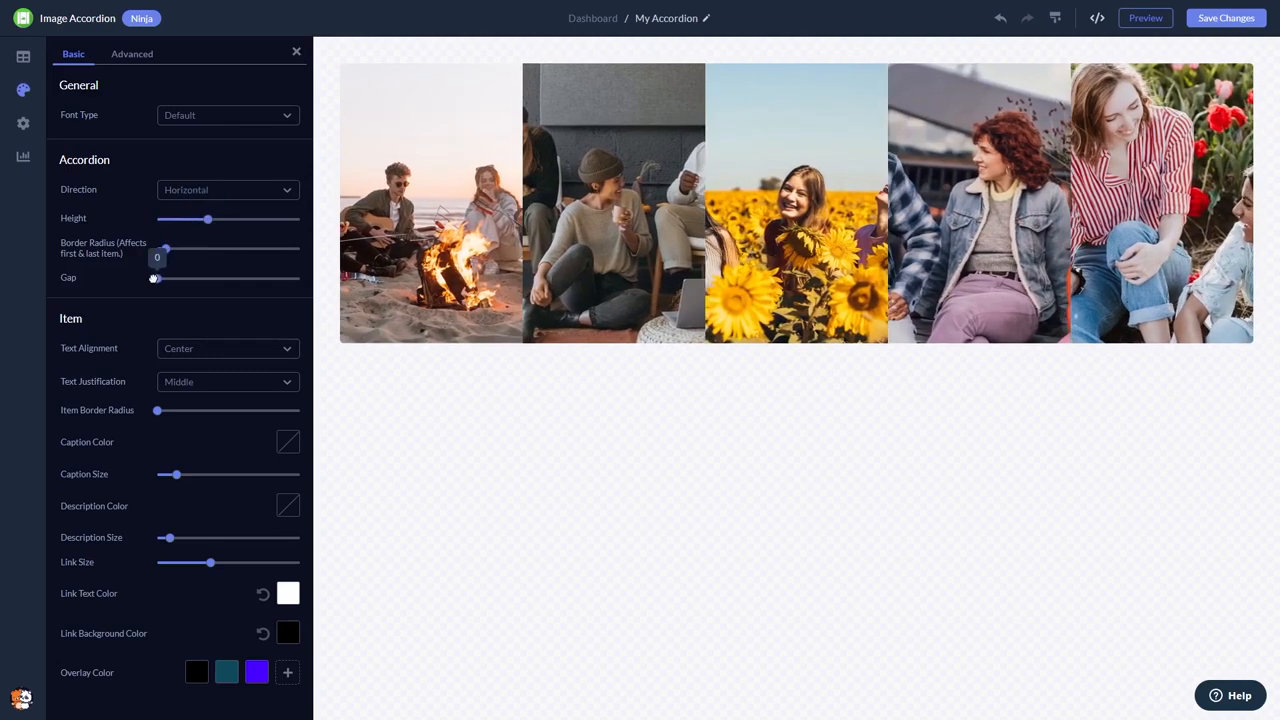
Step: Try the Vertical direction, then set the accordion back to Horizontal
left_click(227, 189)
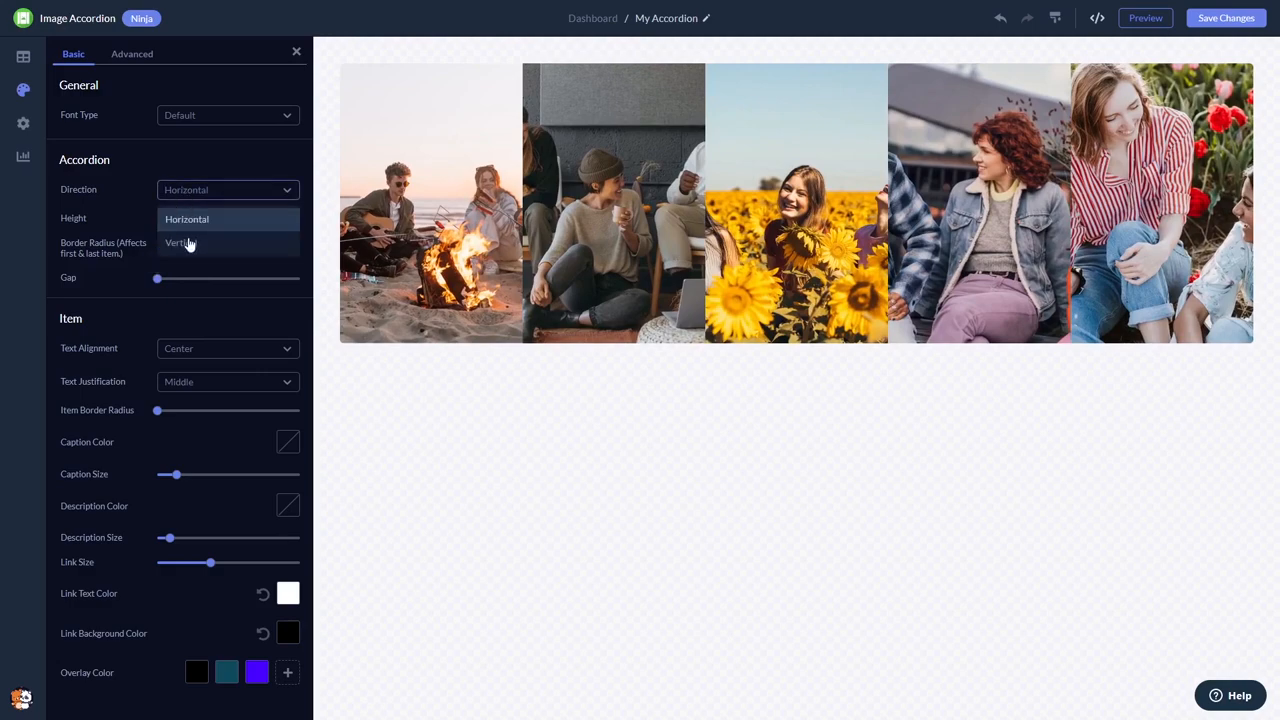
left_click(182, 242)
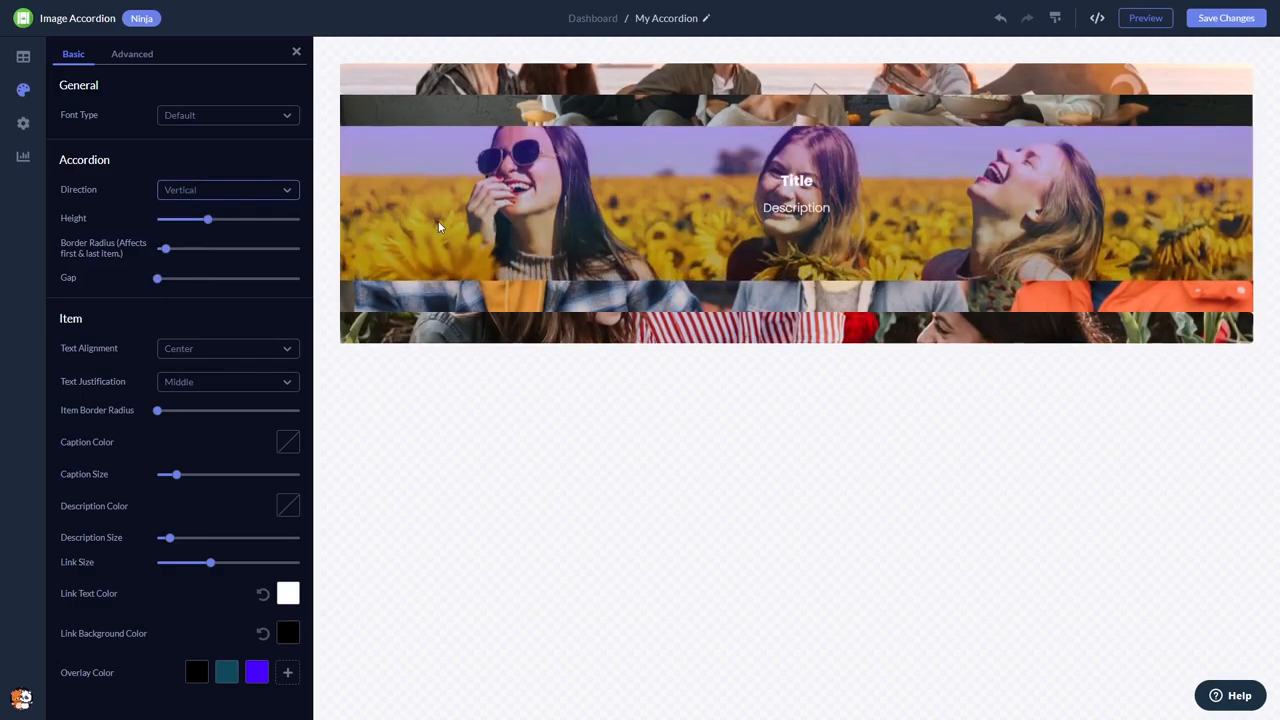
left_click(227, 189)
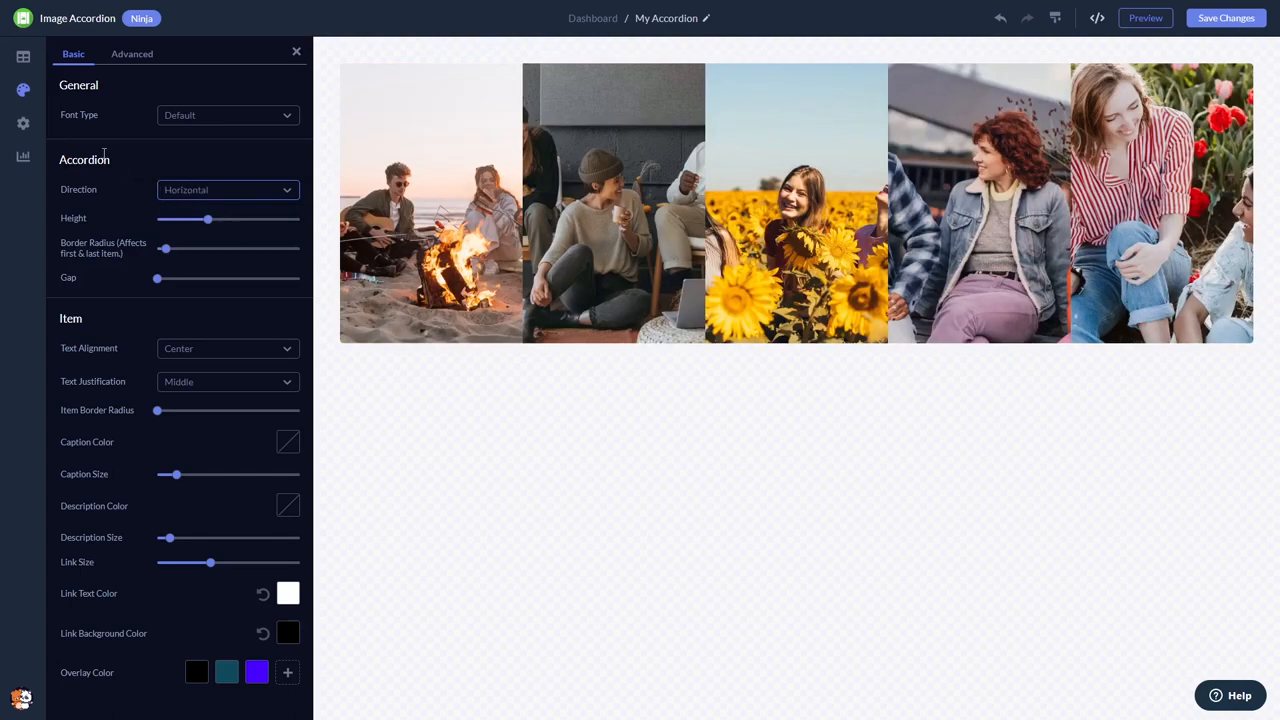
left_click(23, 123)
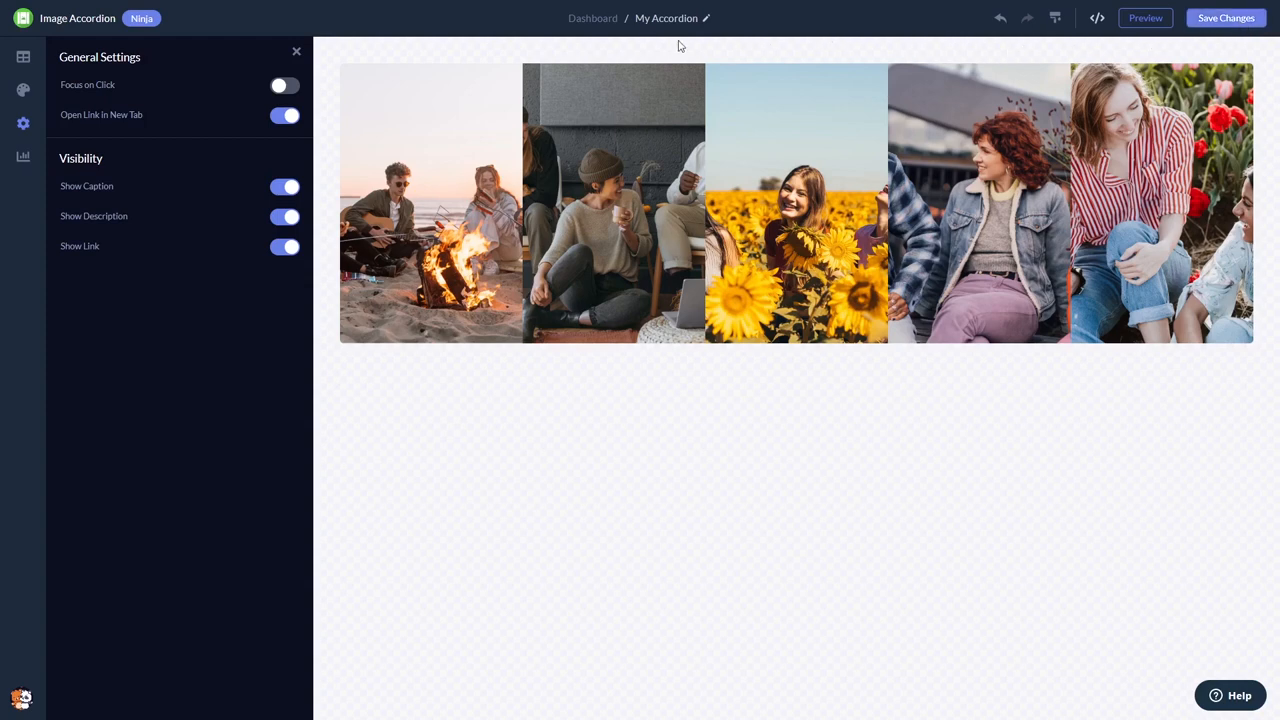
mouse_move(593, 18)
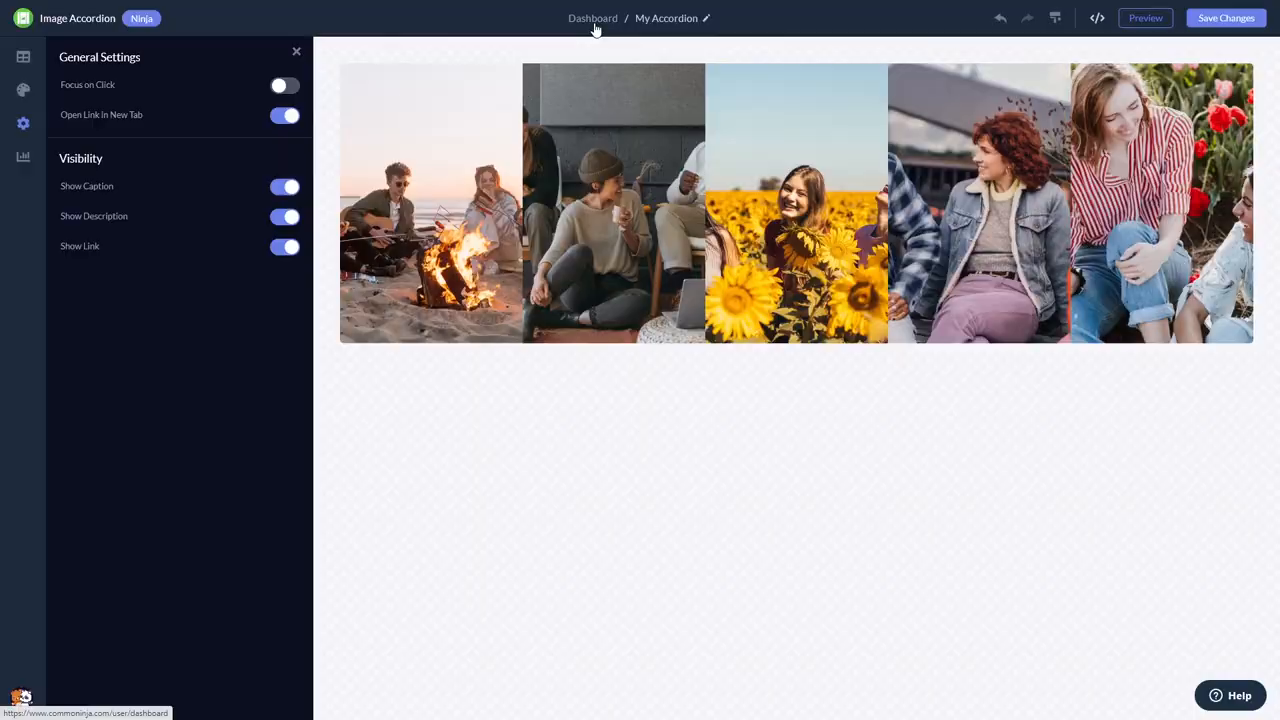
Step: Return from the widget editor to the Common Ninja project dashboard
left_click(592, 18)
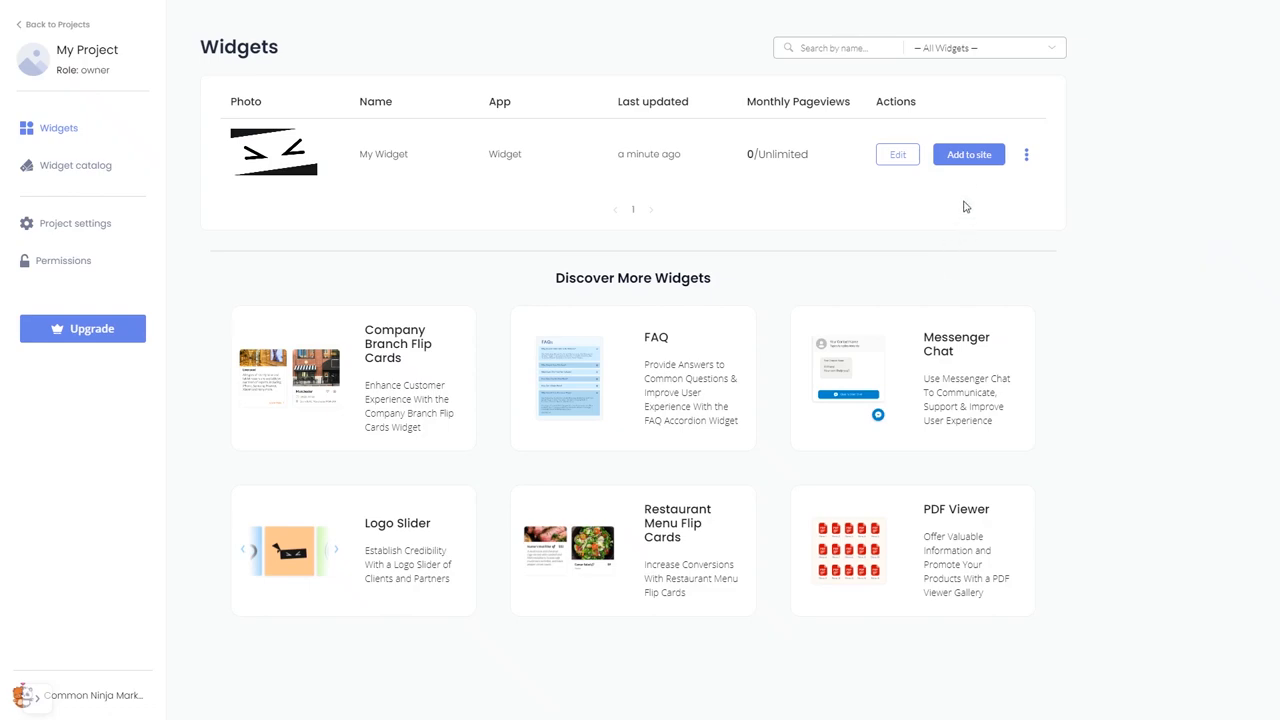
mouse_move(968, 154)
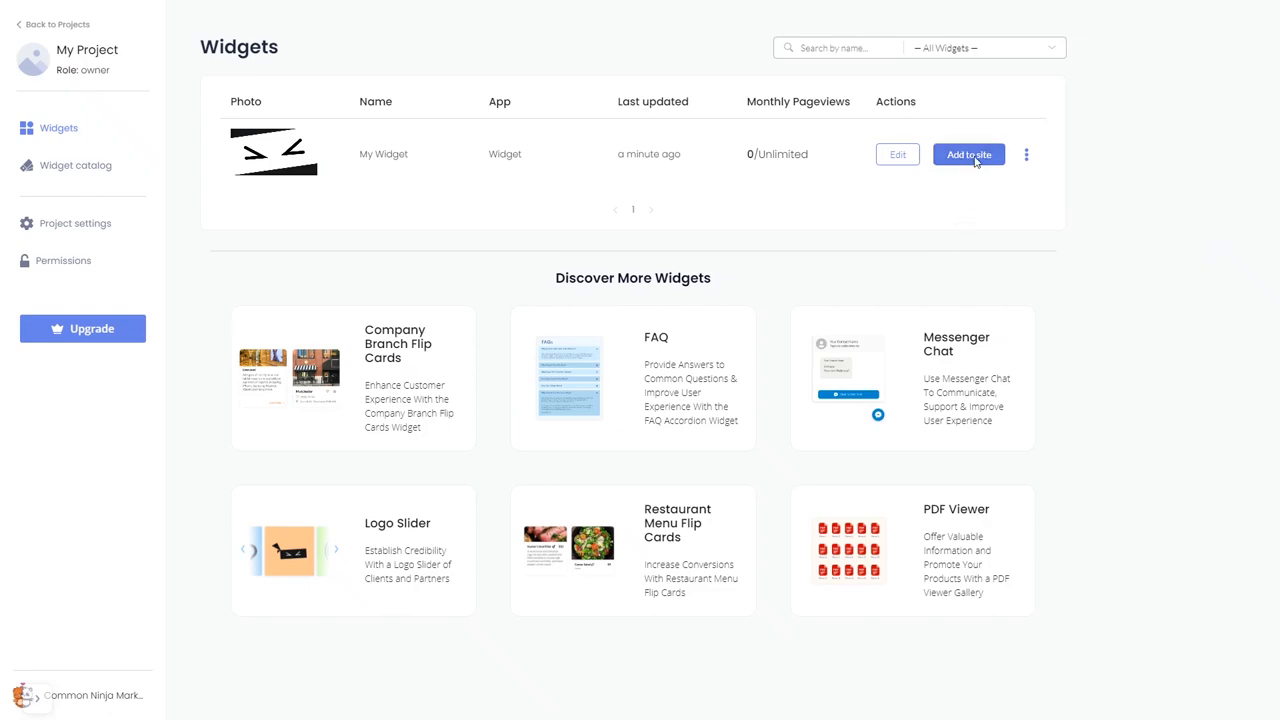
Step: Choose Add to site for the widget to reveal its installation code
left_click(967, 154)
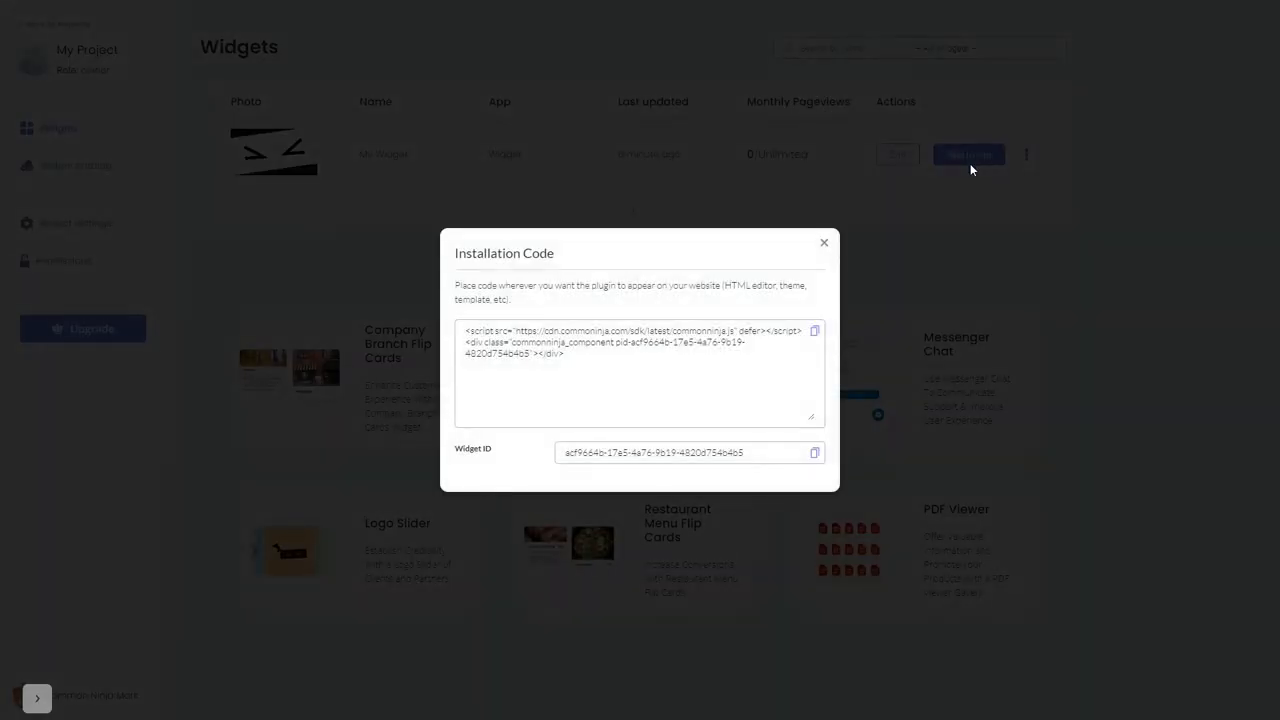
mouse_move(815, 331)
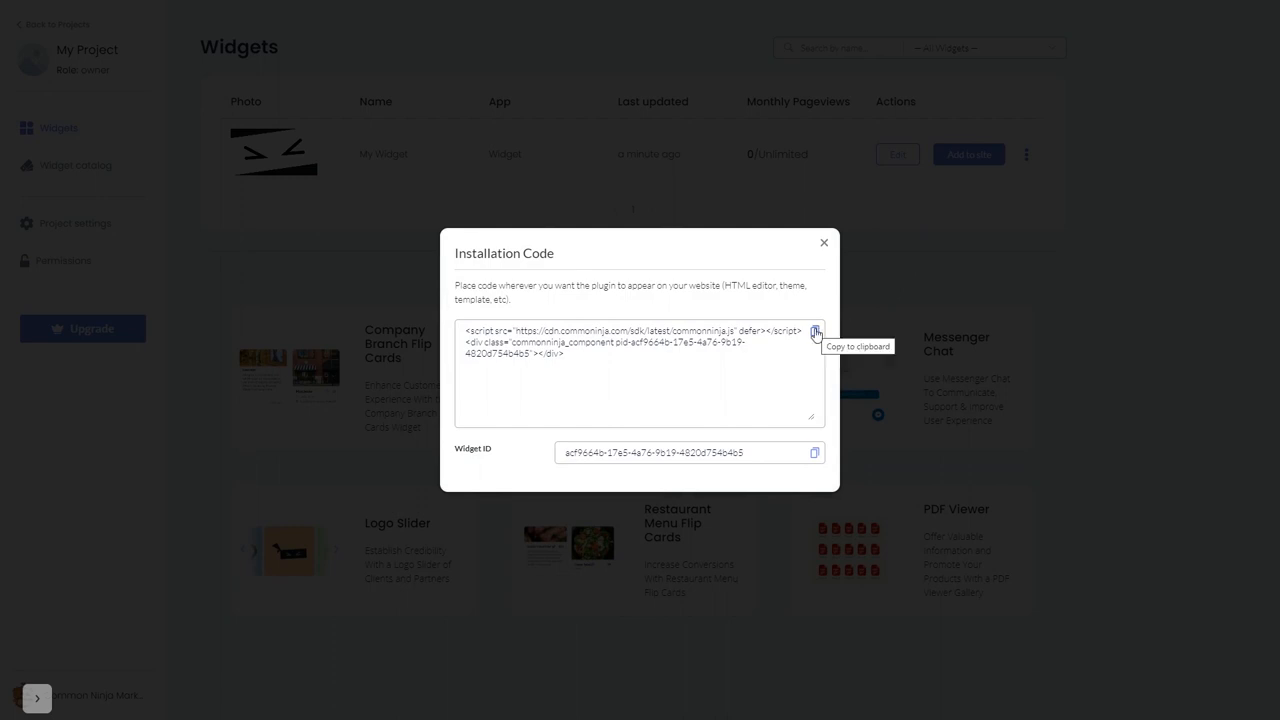
Step: Copy the widget's embed code to the clipboard and close the installation dialog
left_click(815, 331)
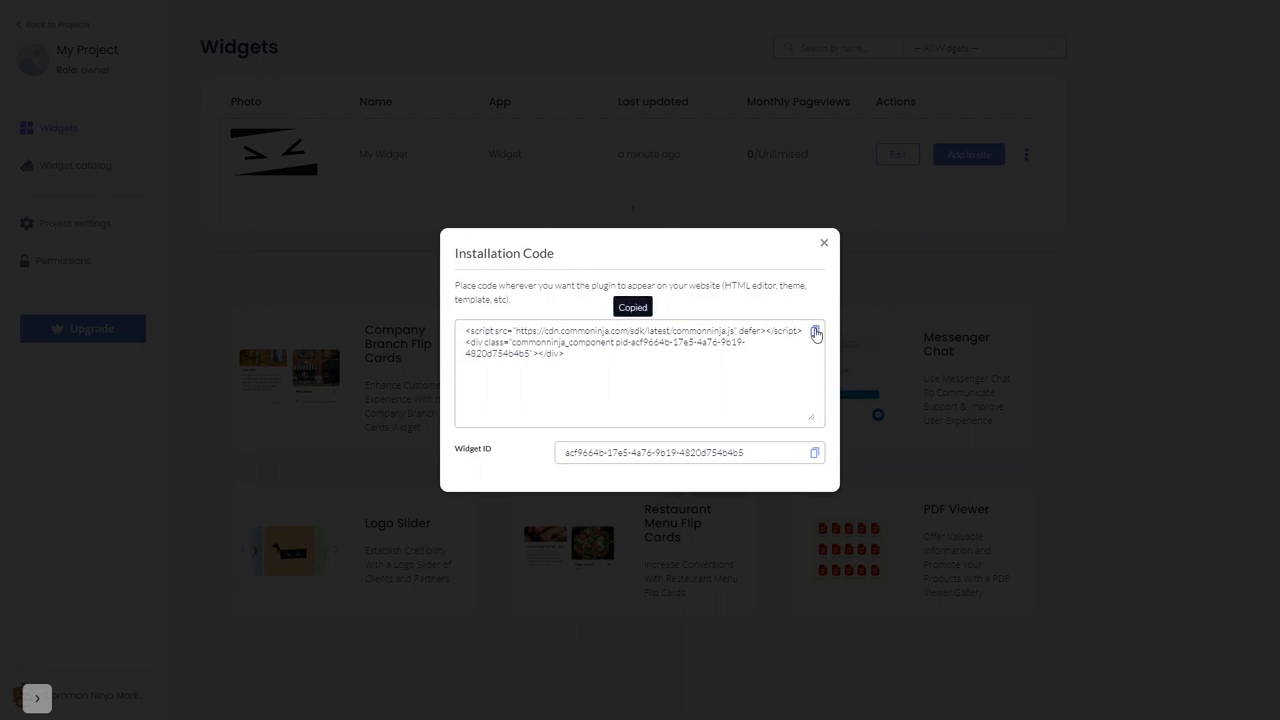
mouse_move(830, 253)
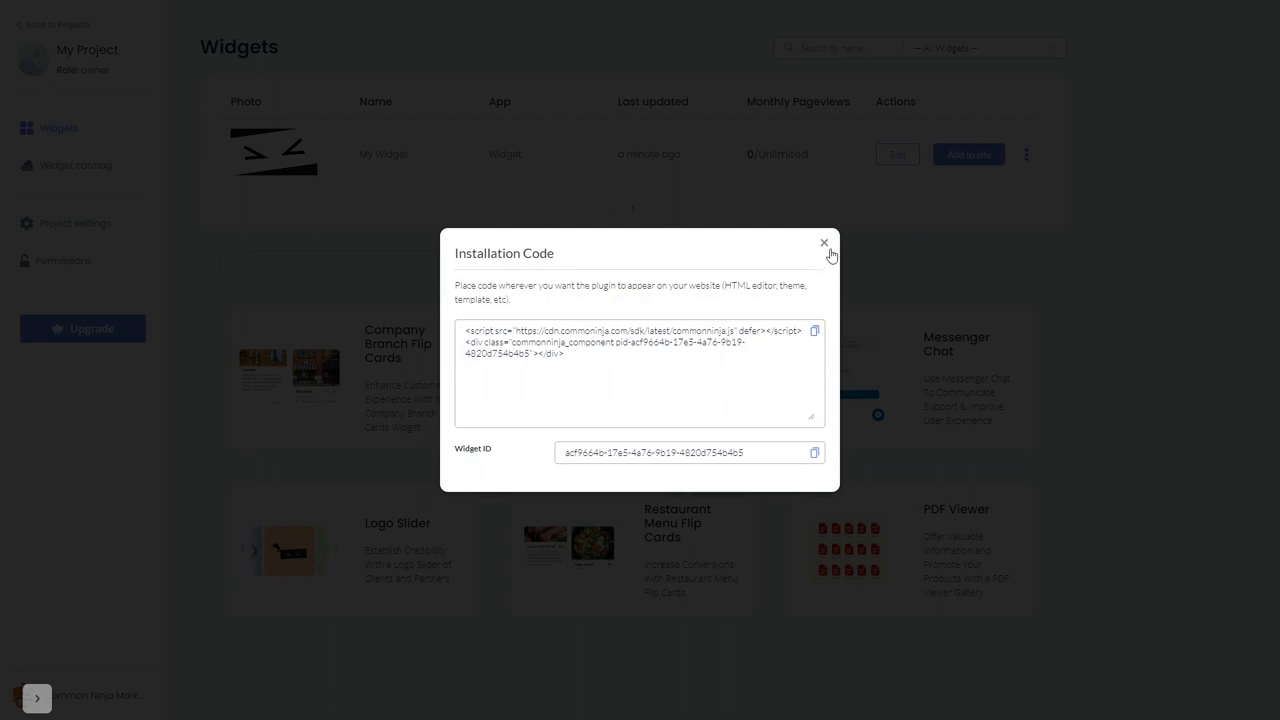
left_click(824, 243)
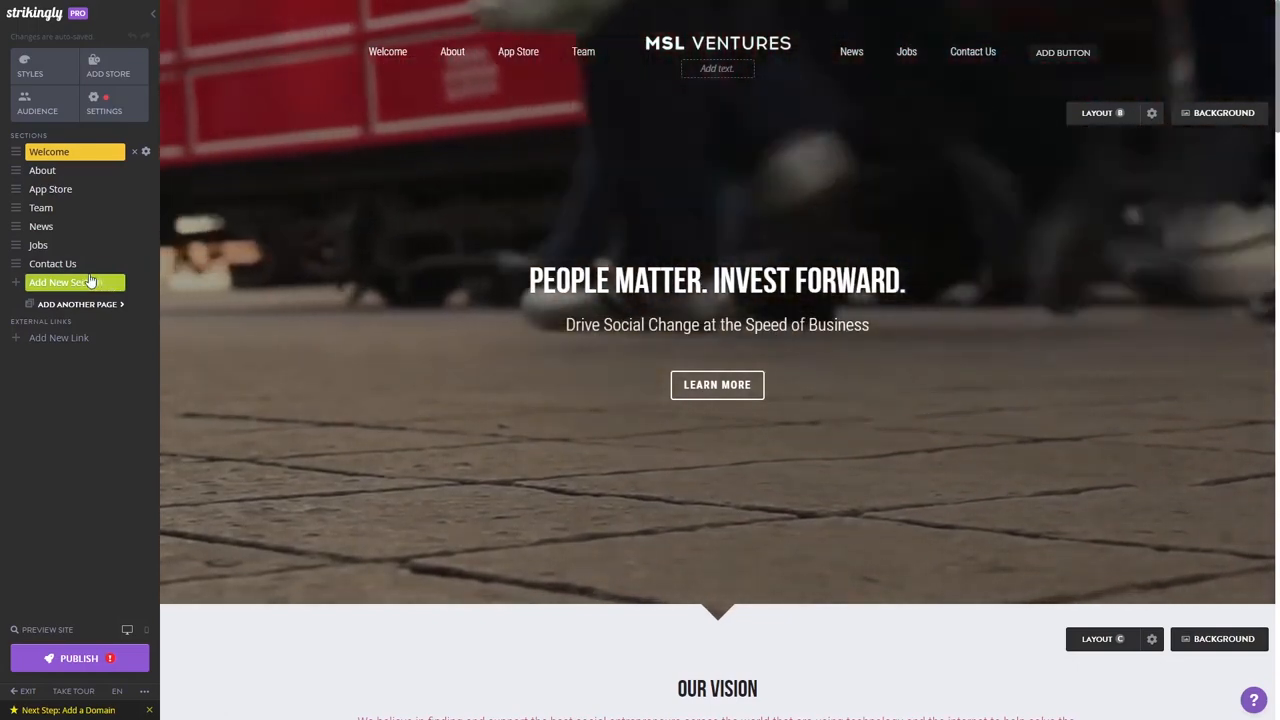
Step: Start adding a new section to the Strikingly site
left_click(64, 282)
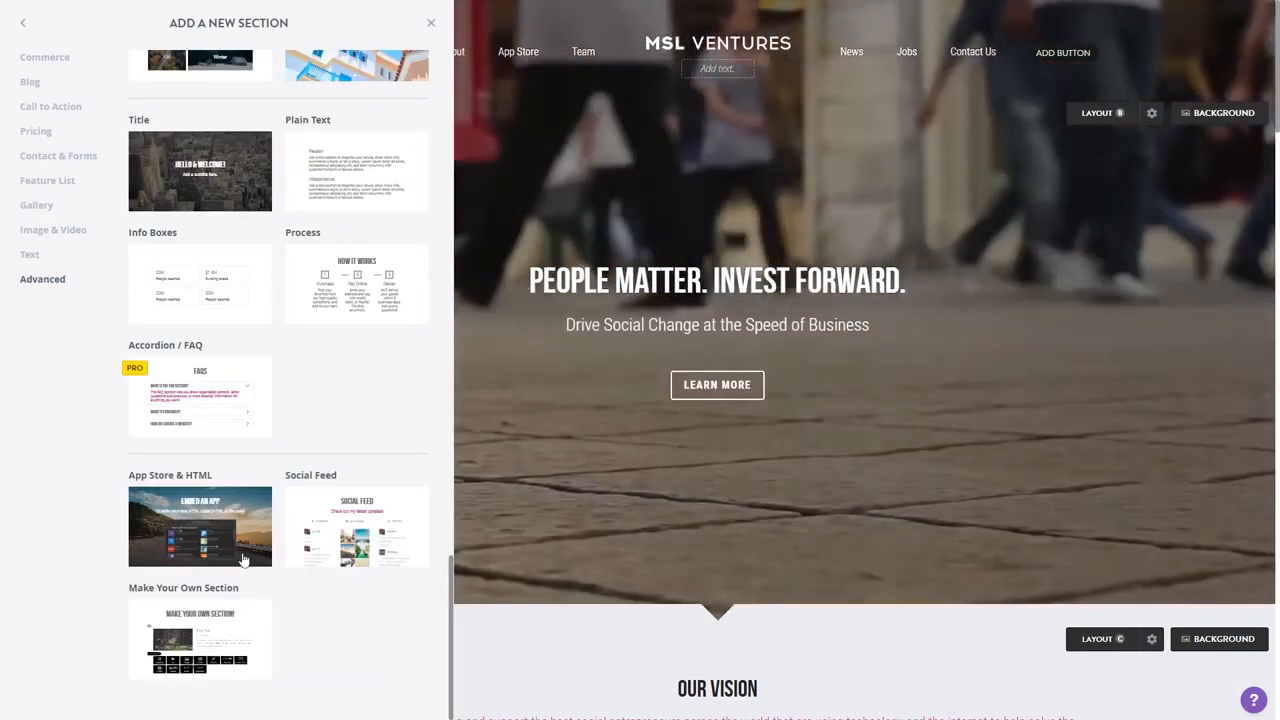
Step: Add an App Store & HTML section, titled Embed an App, below Welcome
left_click(200, 526)
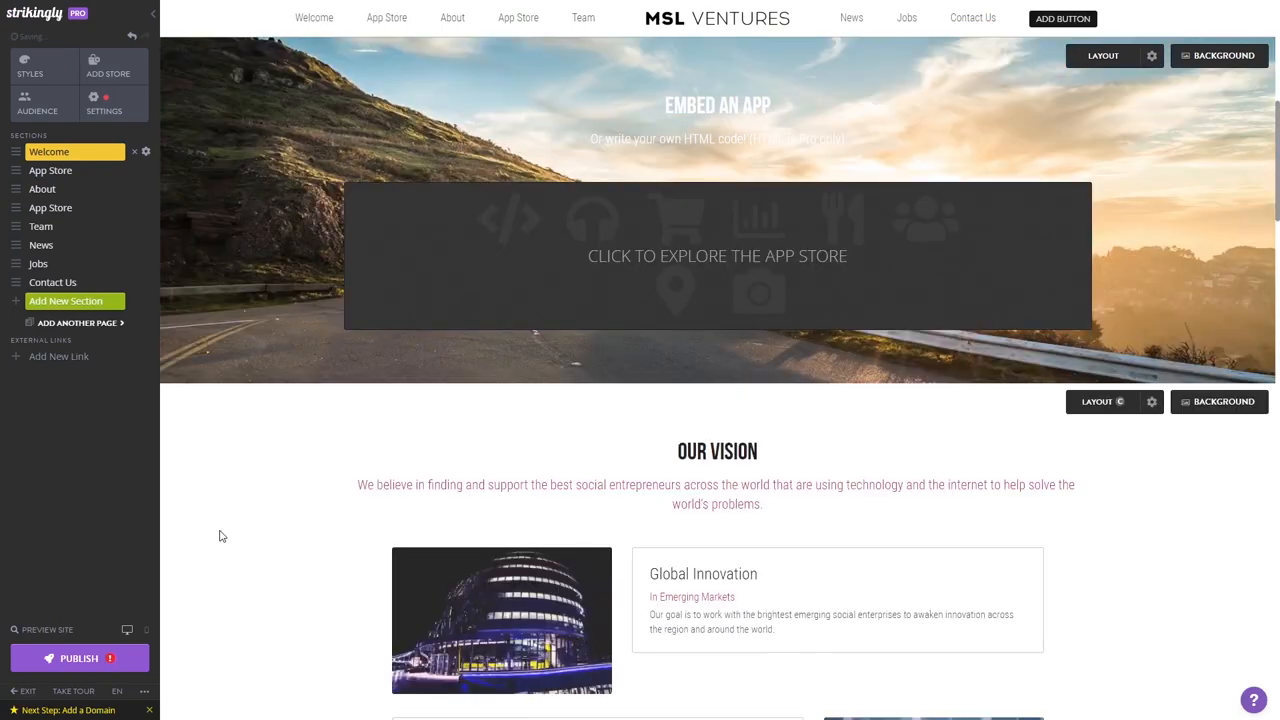
left_click(50, 170)
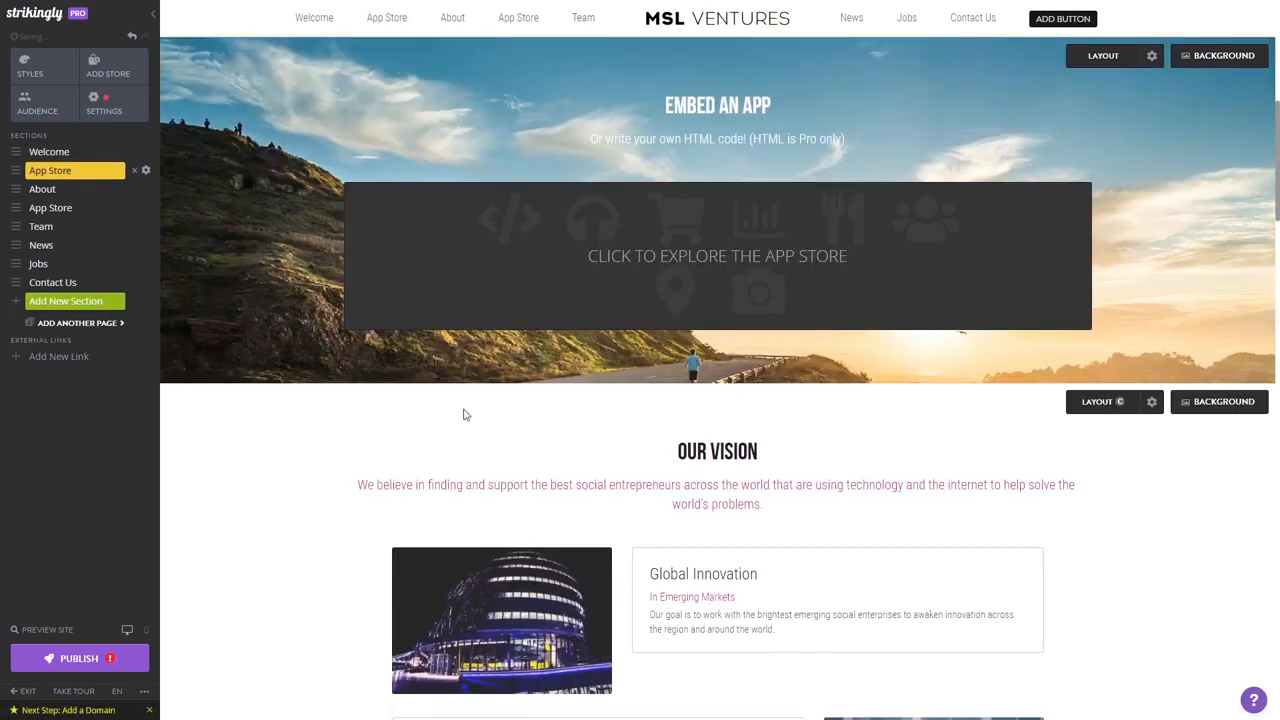
mouse_move(717, 256)
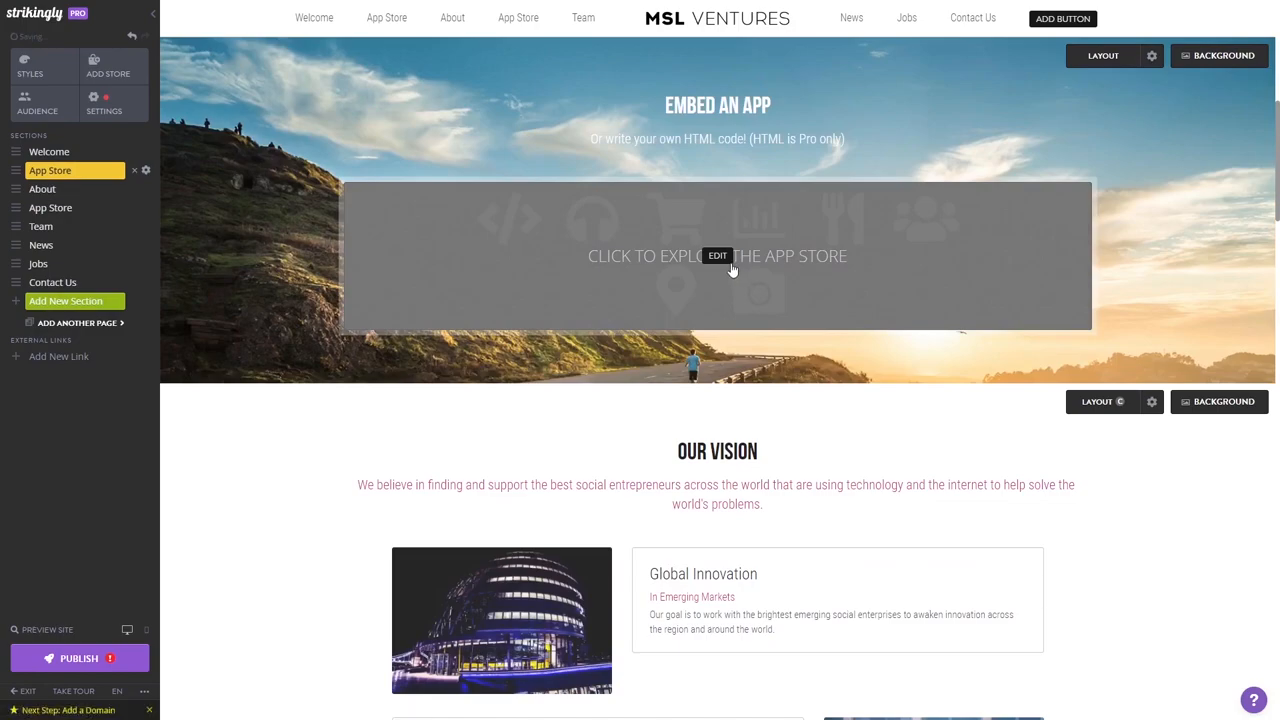
Step: Paste the Common Ninja embed code as the section's custom HTML and save it
left_click(717, 255)
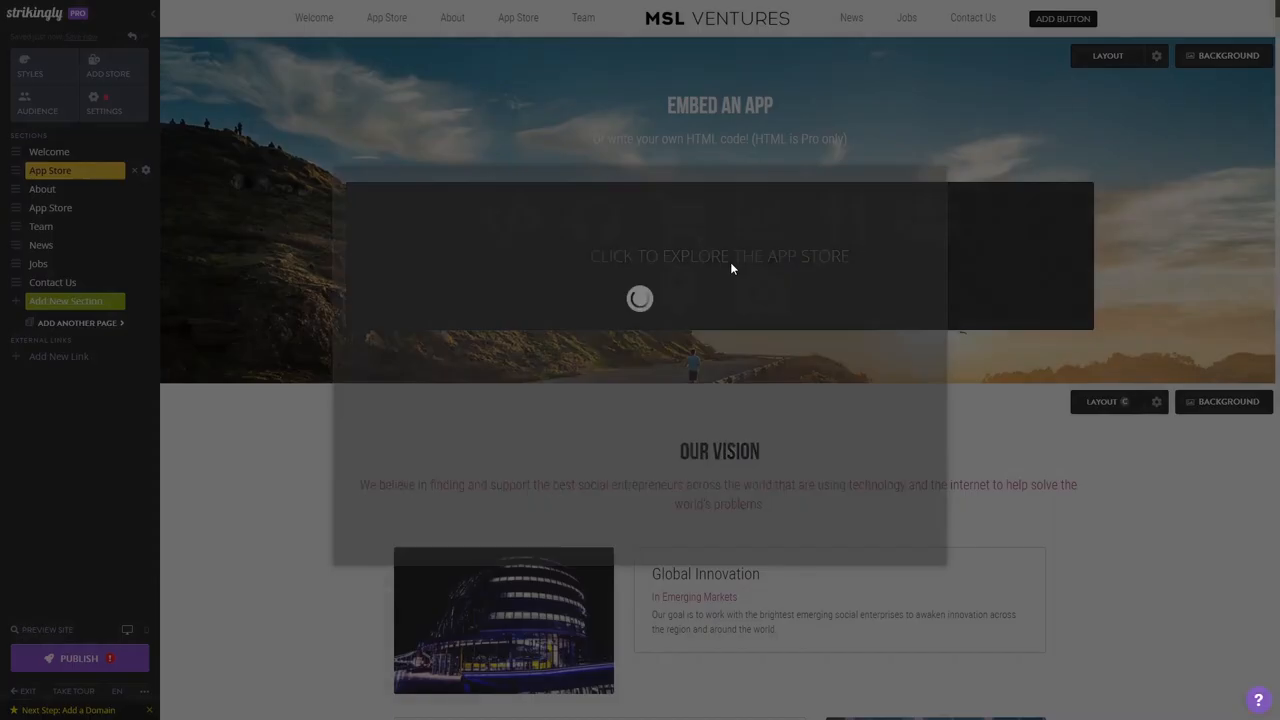
left_click(719, 256)
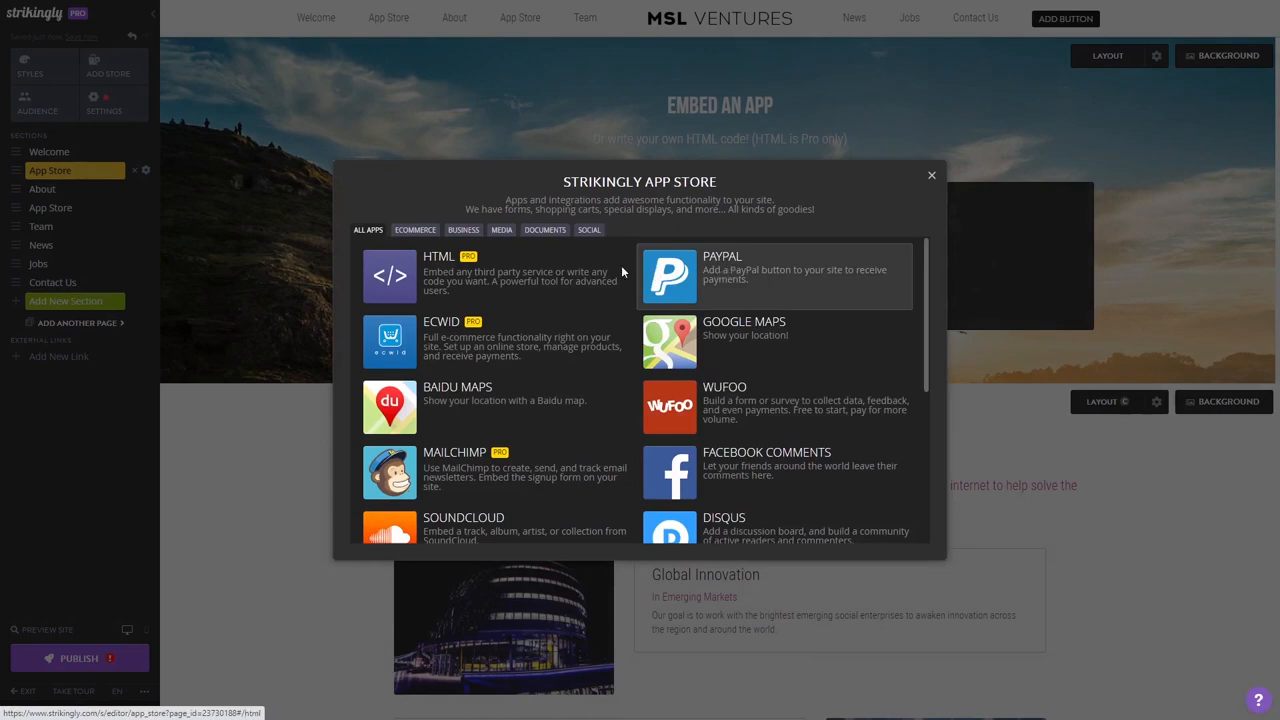
mouse_move(447, 273)
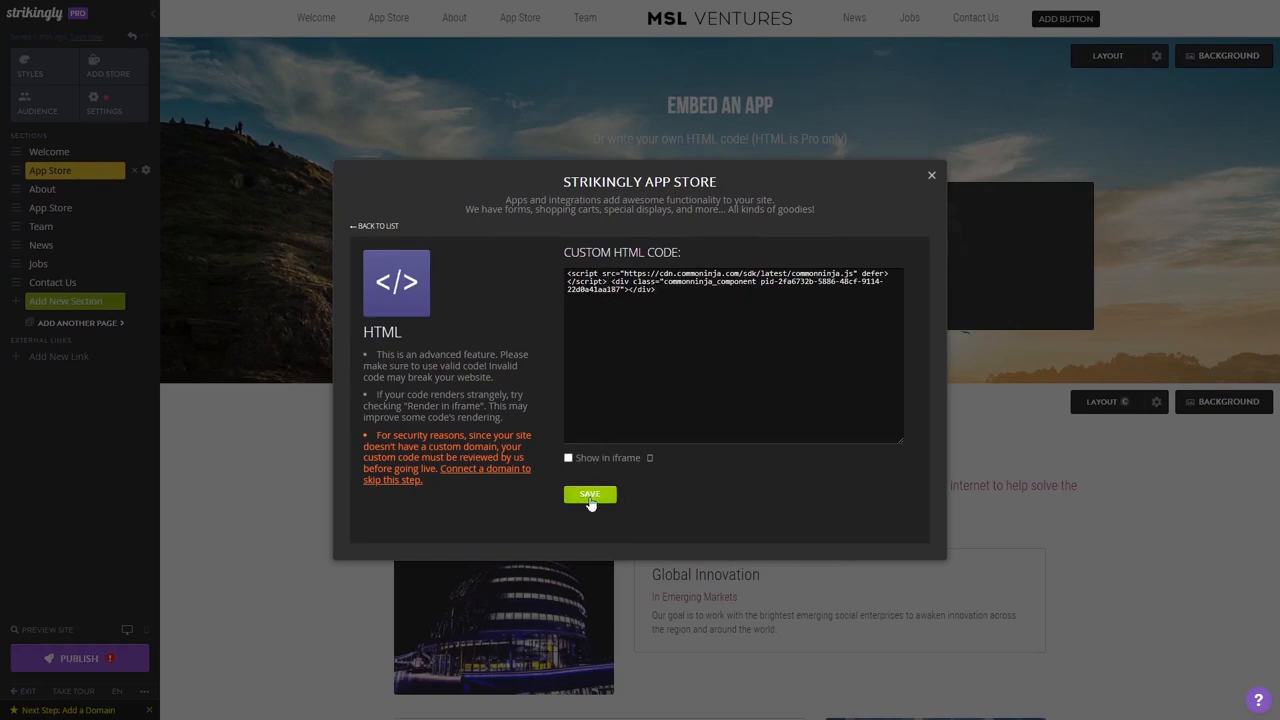
left_click(589, 494)
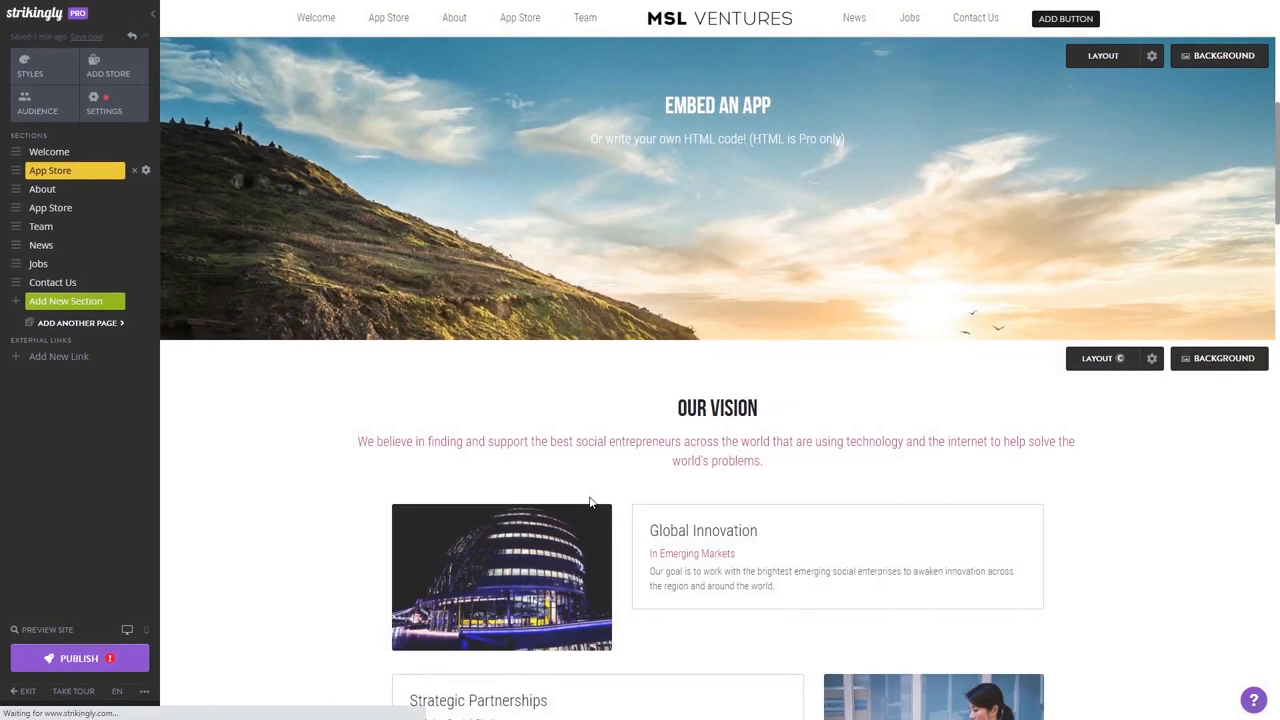
left_click(42, 189)
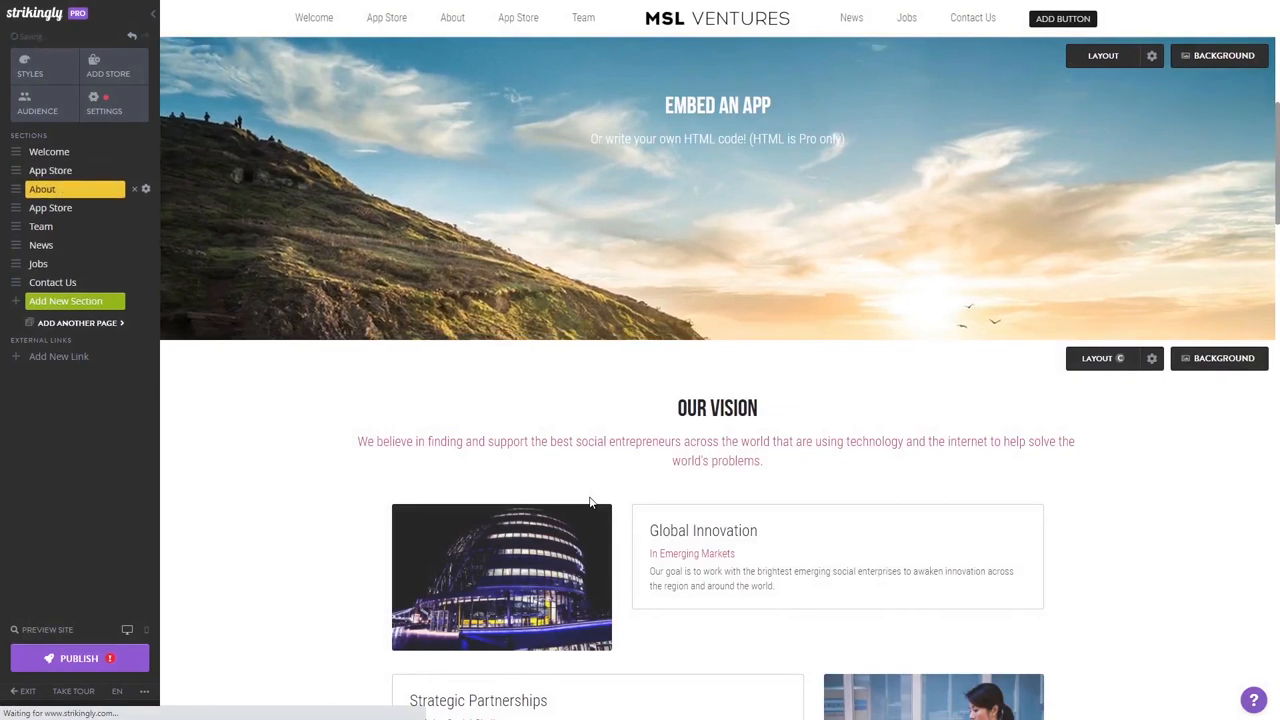